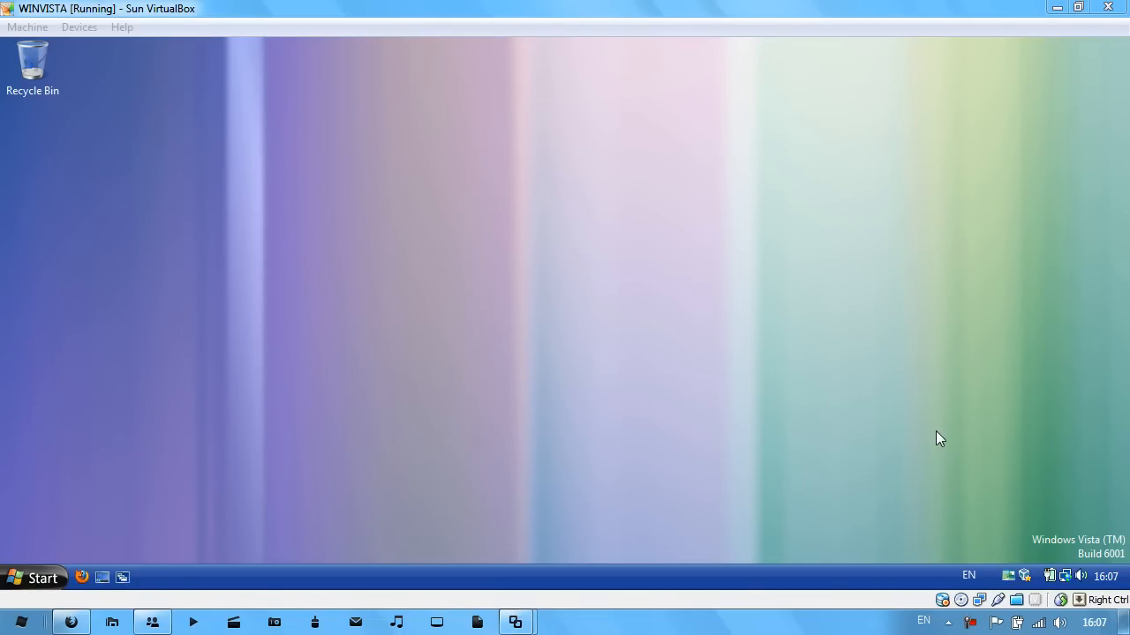
{"action": "mouse_move", "coordinate": [35, 579]}
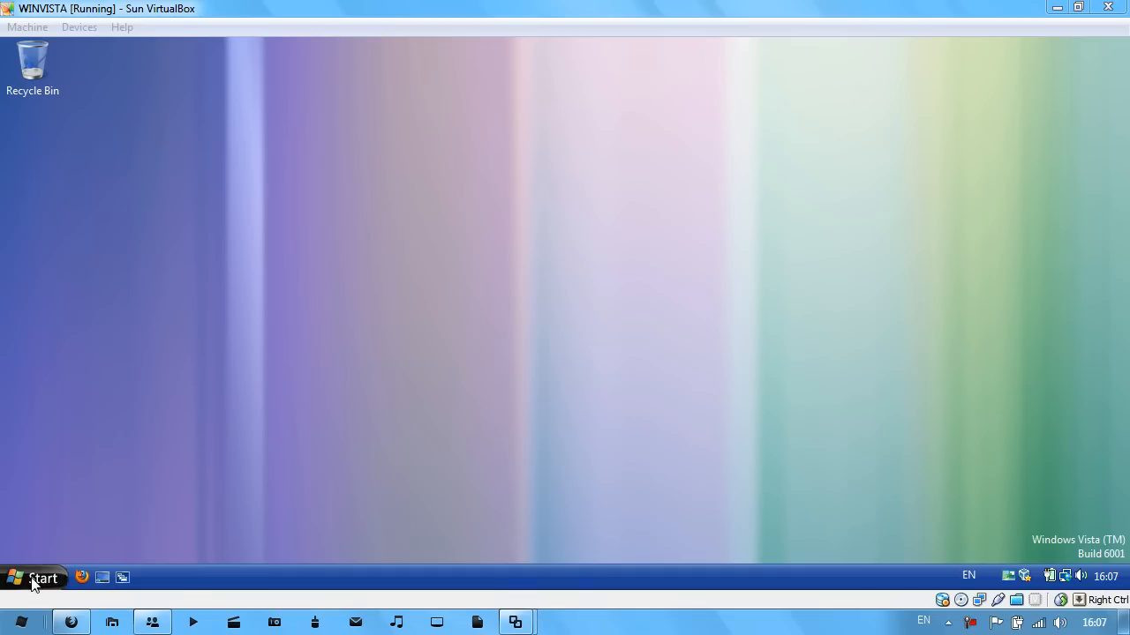
- Search 'msco' from Start and launch msconfig.exe to get System Configuration
{"action": "left_click", "coordinate": [34, 577]}
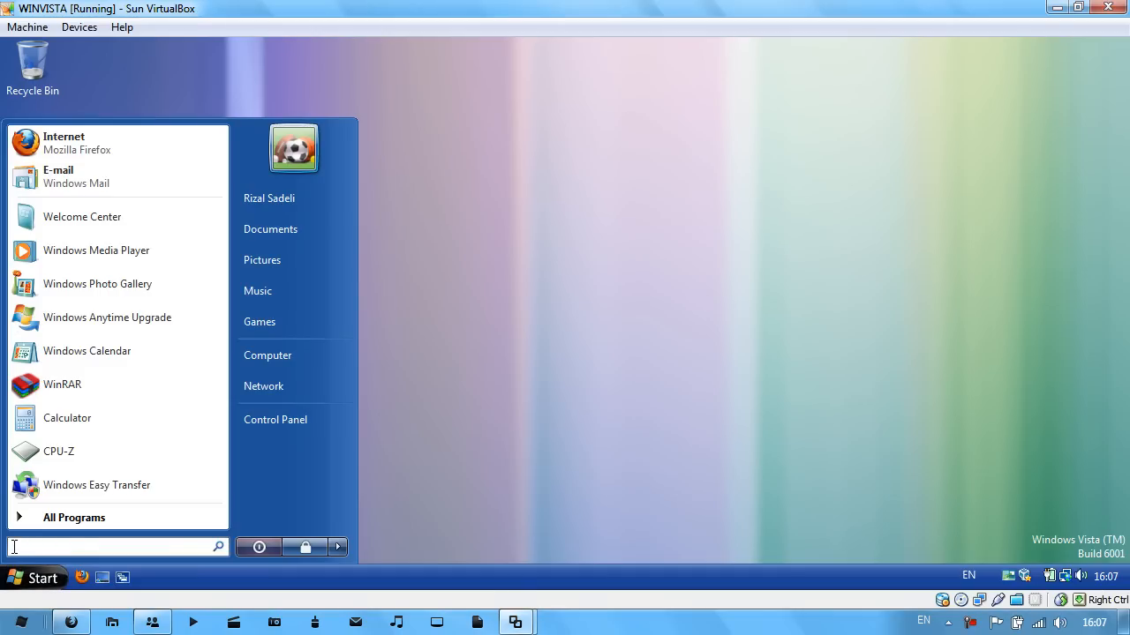
{"action": "type", "text": "msconfig"}
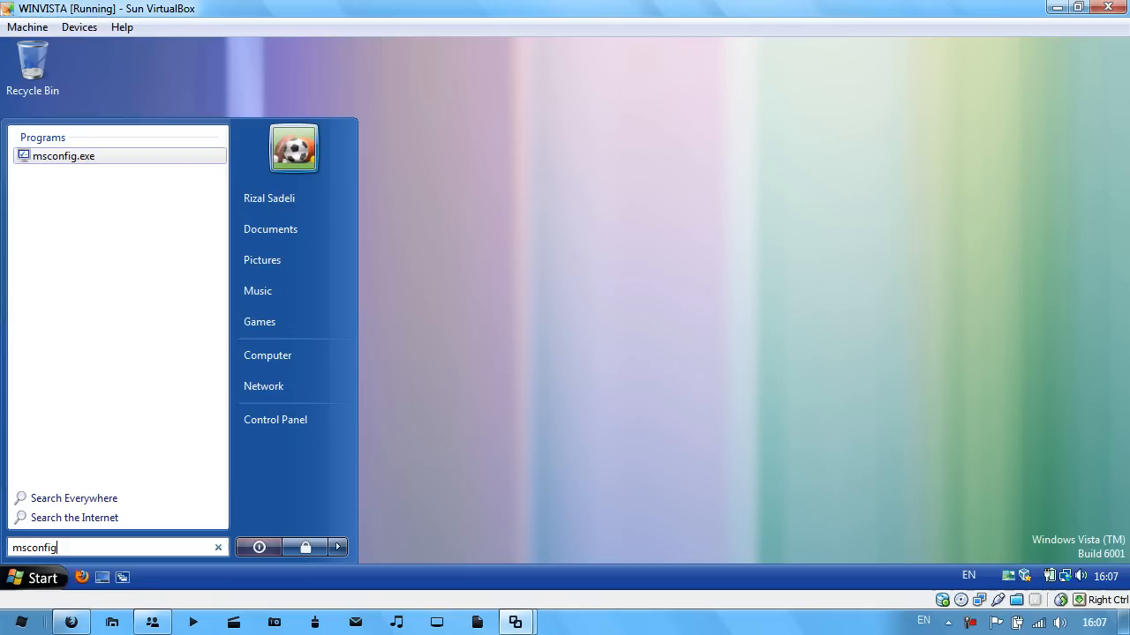
{"action": "left_click", "coordinate": [36, 577]}
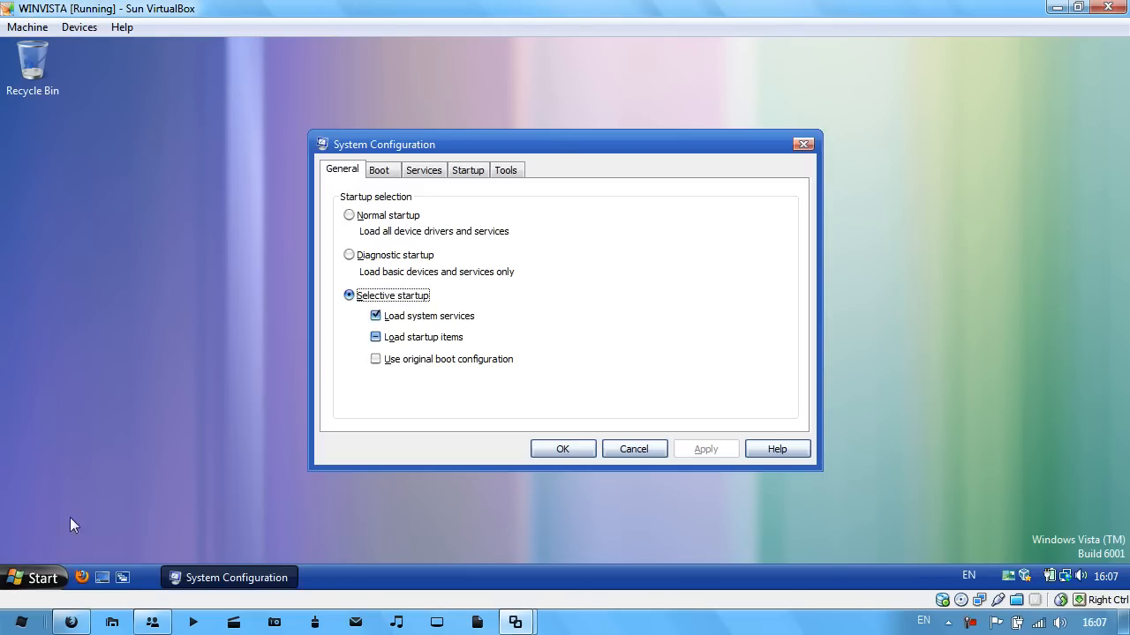
{"action": "mouse_move", "coordinate": [433, 150]}
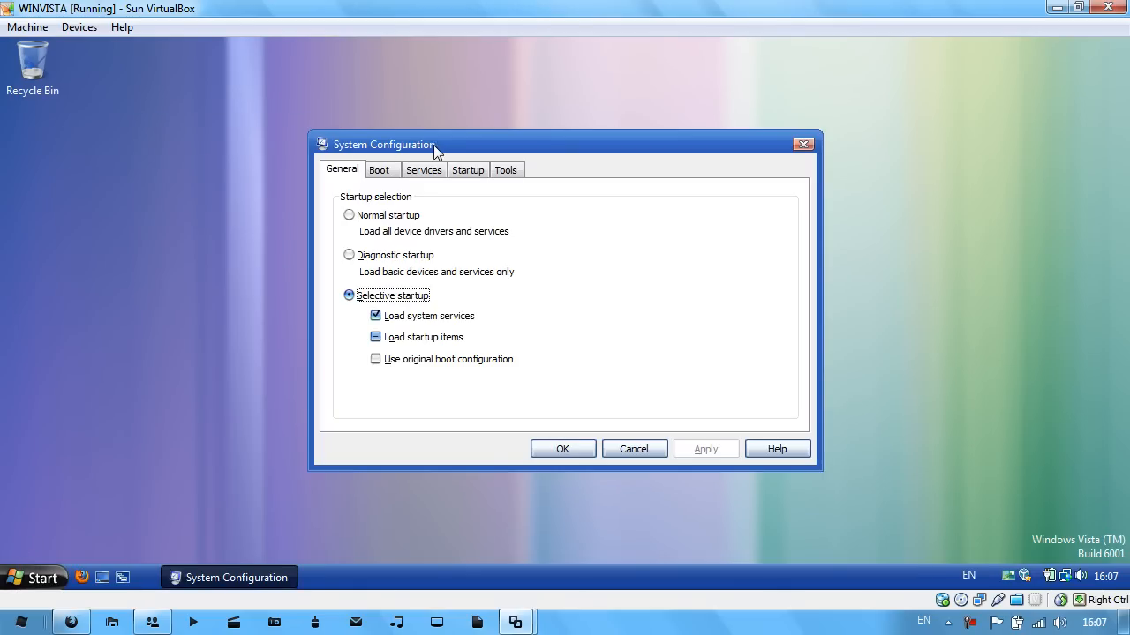
- Enable No GUI boot on the Boot settings and confirm with OK
{"action": "left_click", "coordinate": [377, 170]}
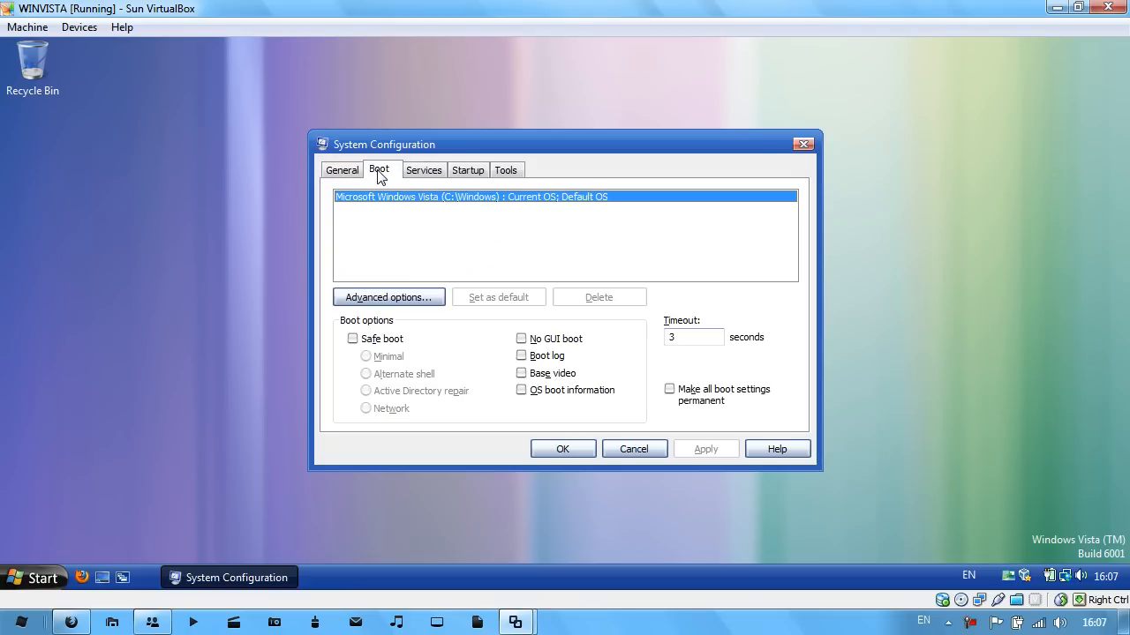
{"action": "mouse_move", "coordinate": [522, 343]}
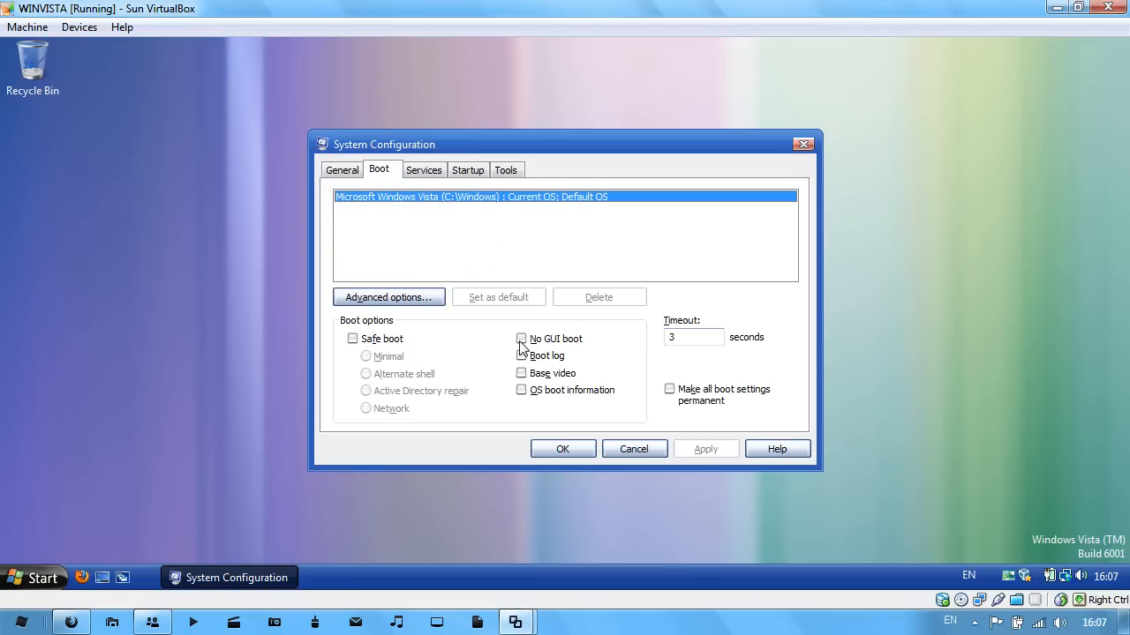
{"action": "mouse_move", "coordinate": [572, 346]}
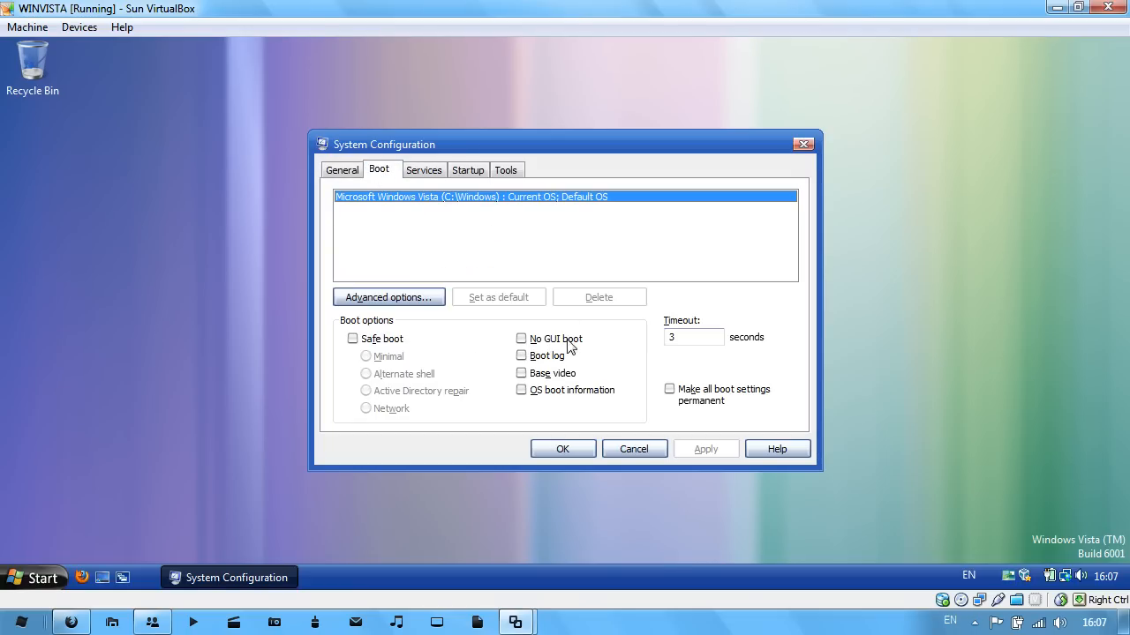
{"action": "left_click", "coordinate": [520, 338]}
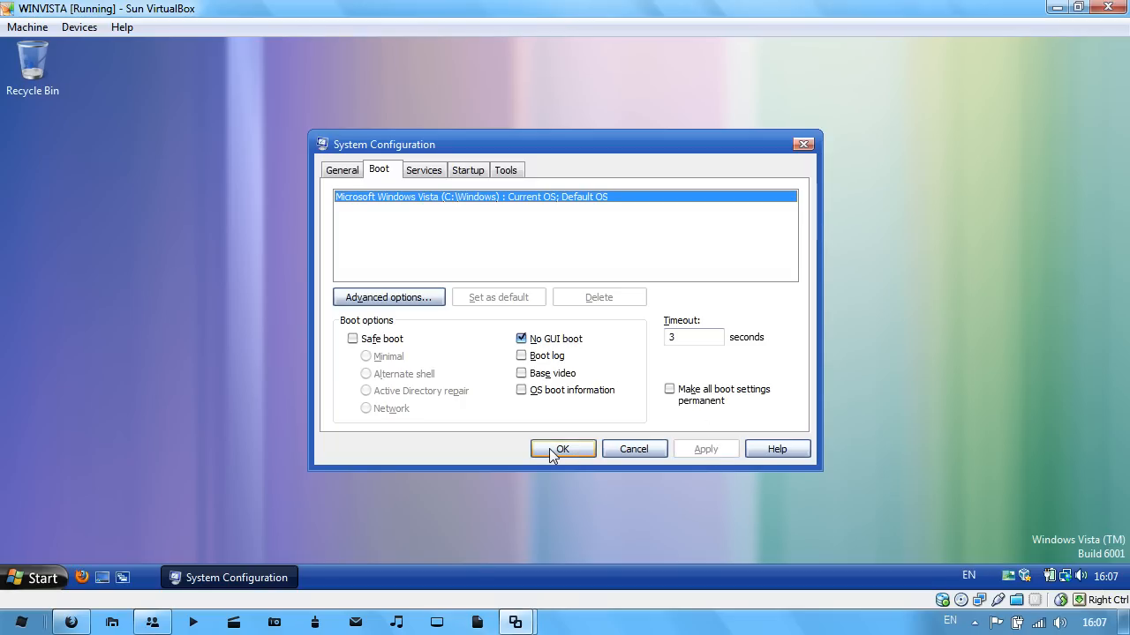
{"action": "left_click", "coordinate": [562, 450]}
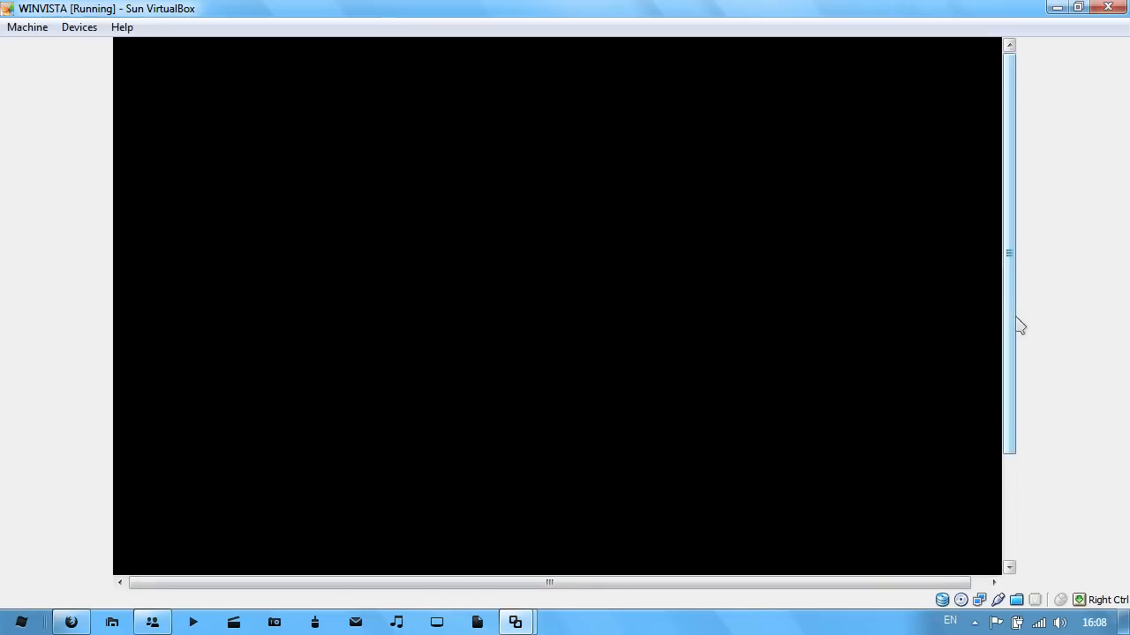
{"action": "mouse_move", "coordinate": [960, 293]}
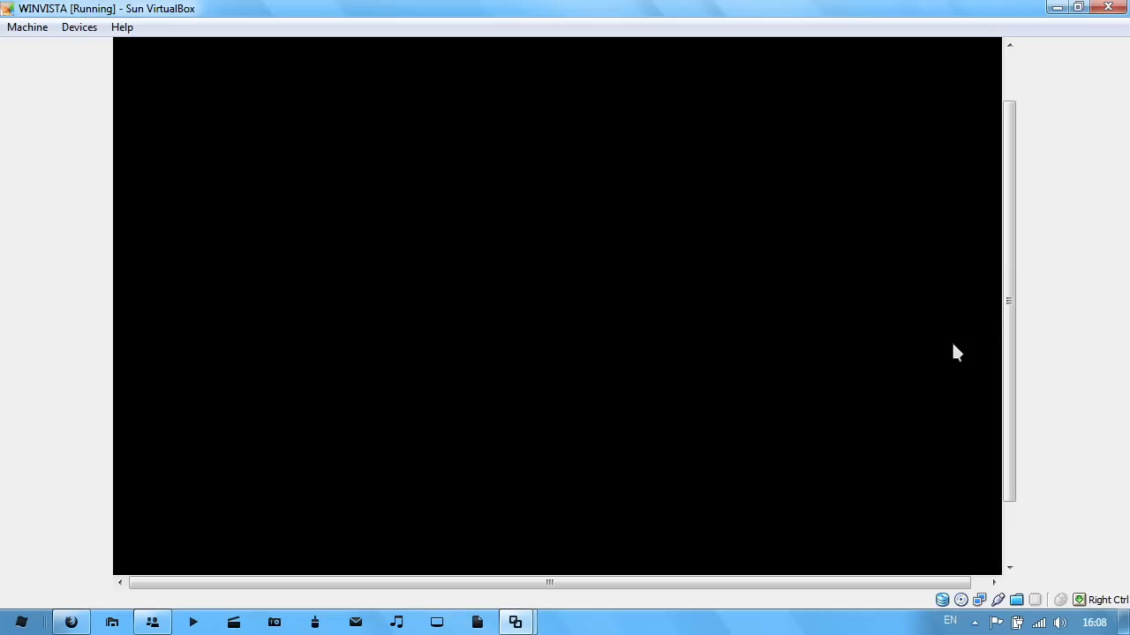
{"action": "mouse_move", "coordinate": [650, 316]}
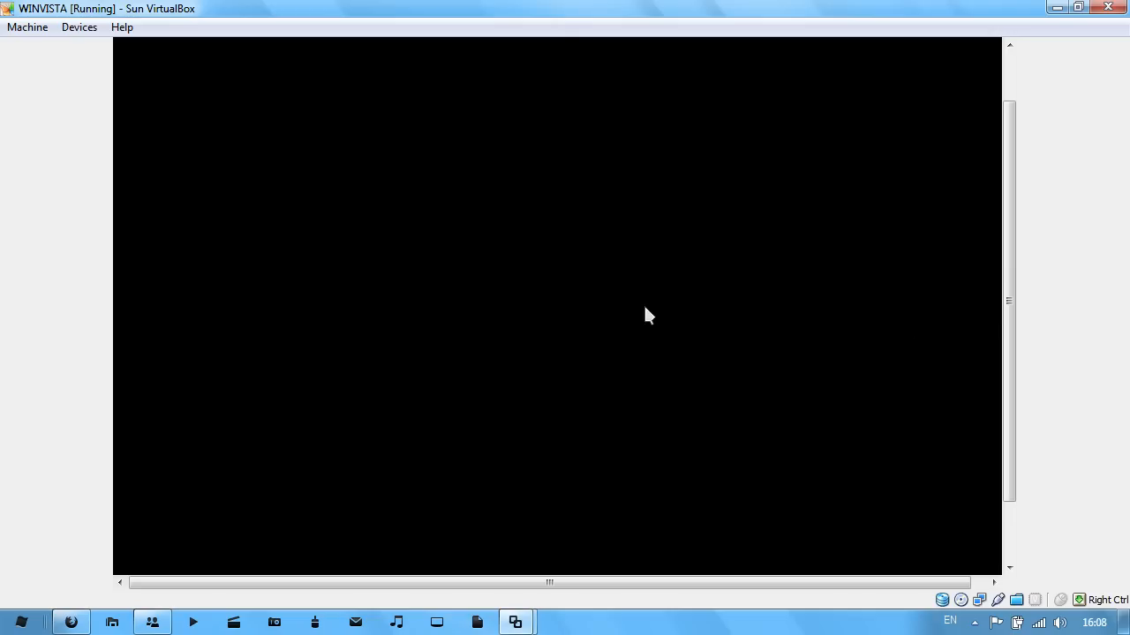